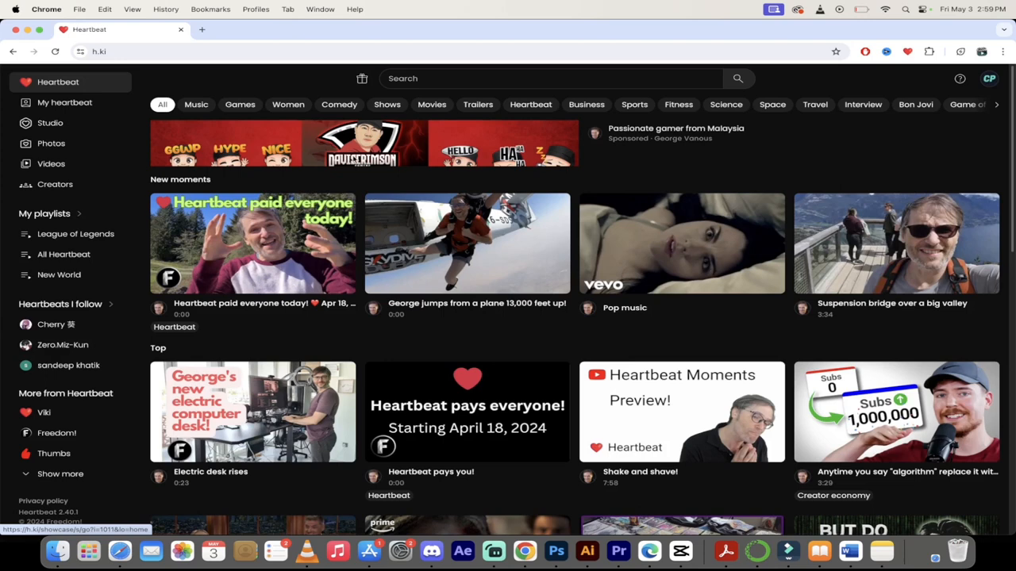
pyautogui.moveTo(400, 165)
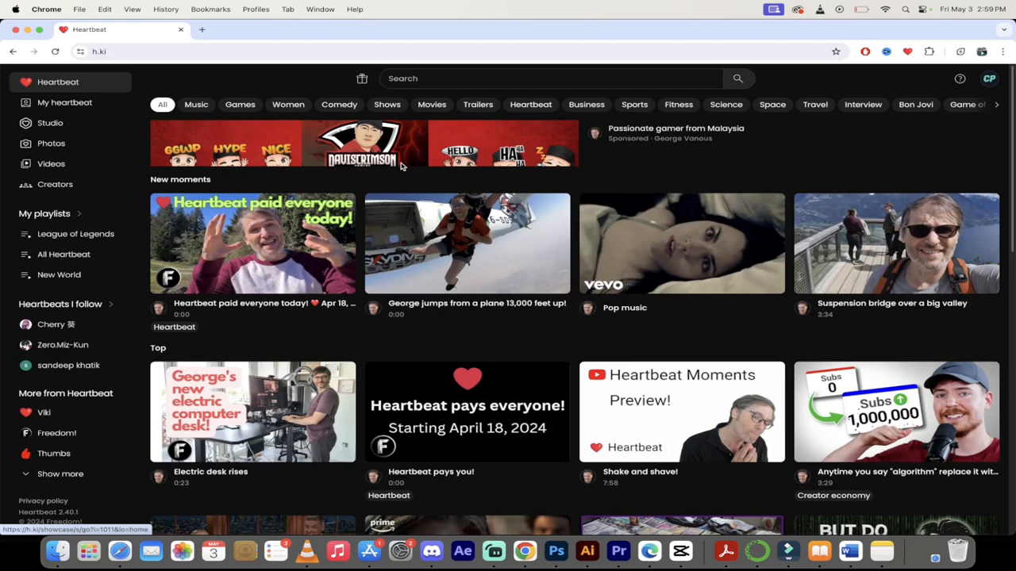
pyautogui.moveTo(400, 164)
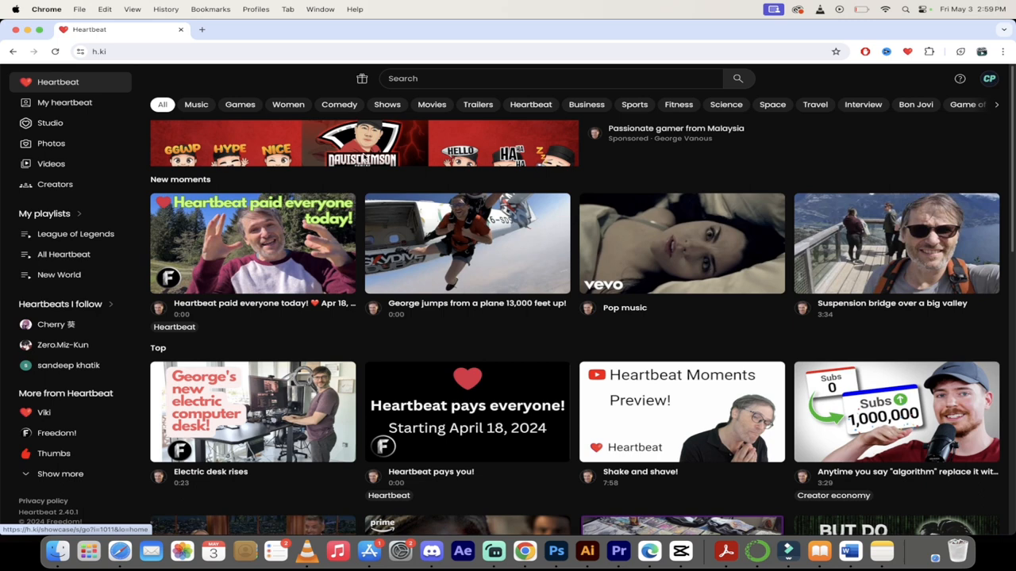
pyautogui.moveTo(400, 157)
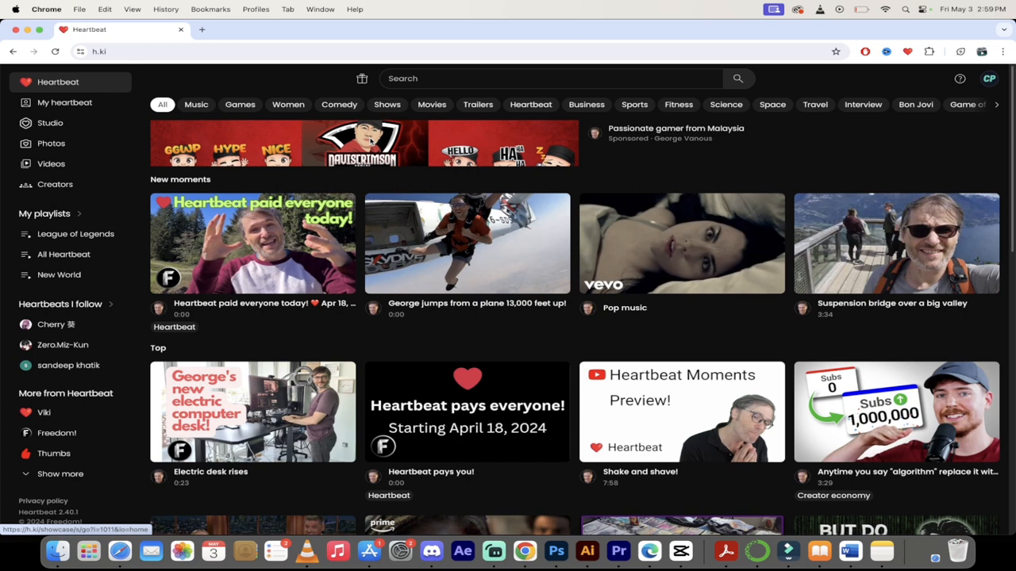
pyautogui.moveTo(314, 157)
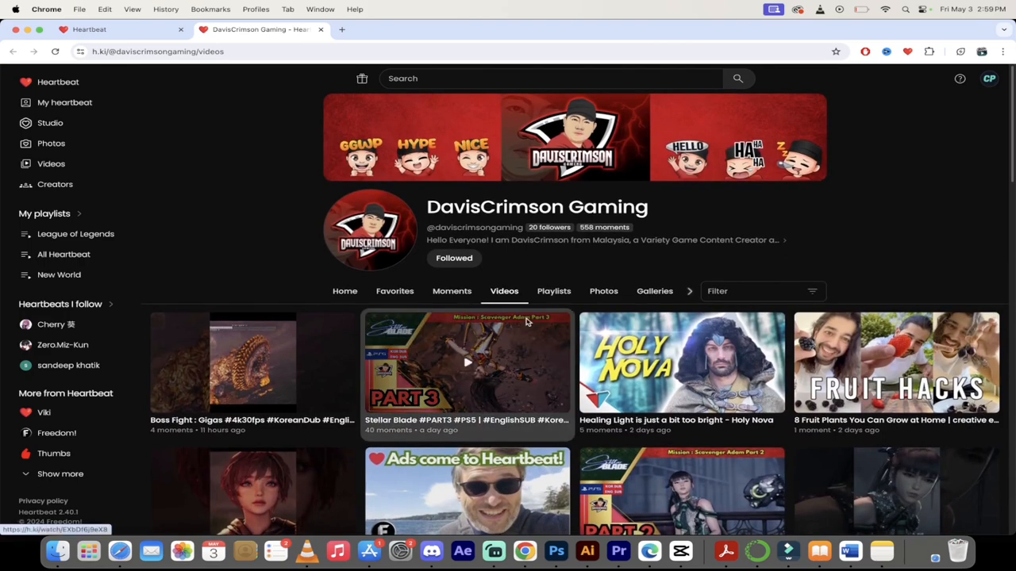
# Show the DavisCrimson Gaming channel's Moments listing with its boss fight outros
pyautogui.scroll(-3)
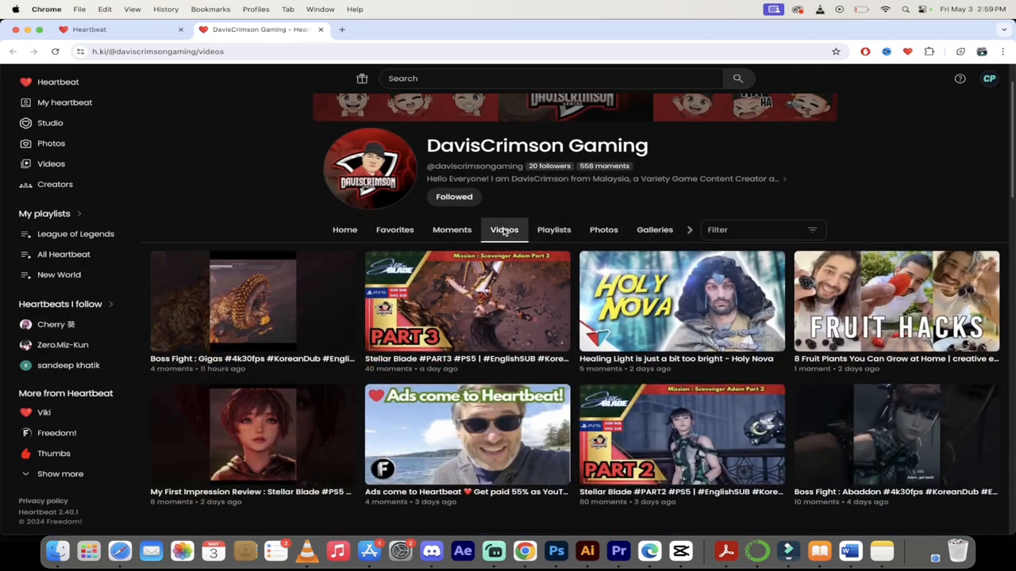
pyautogui.click(450, 229)
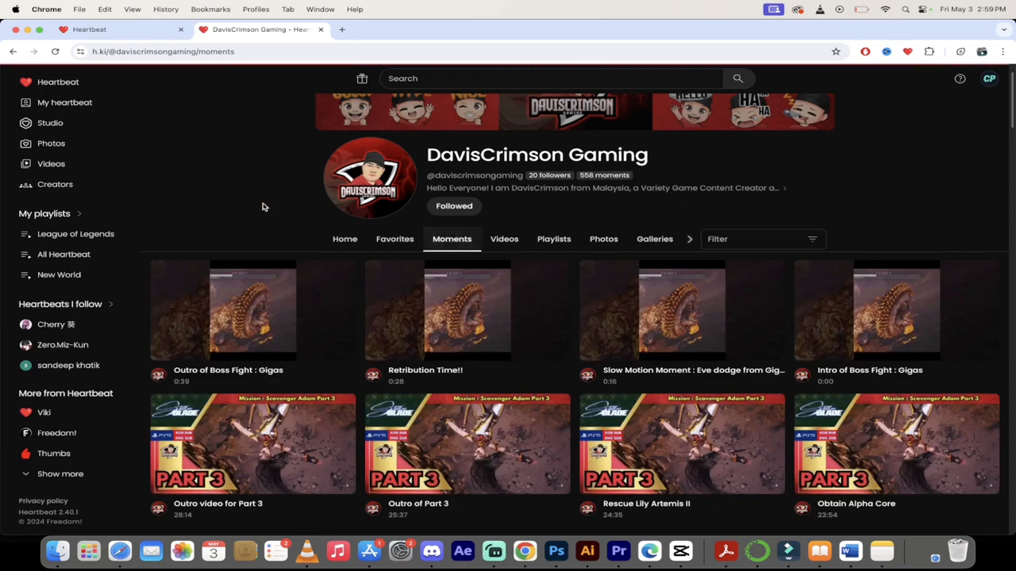
pyautogui.moveTo(253, 380)
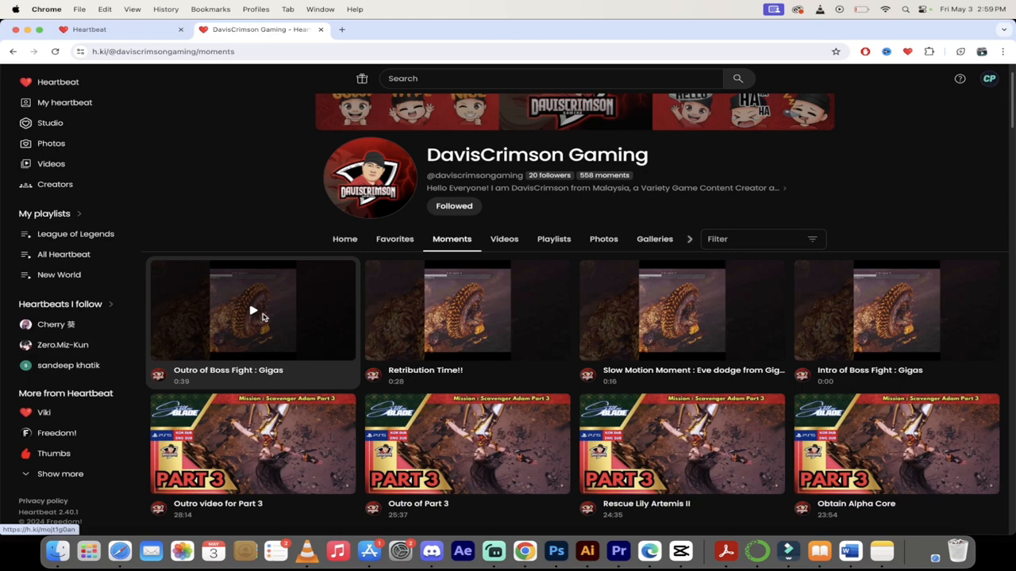
pyautogui.moveTo(268, 188)
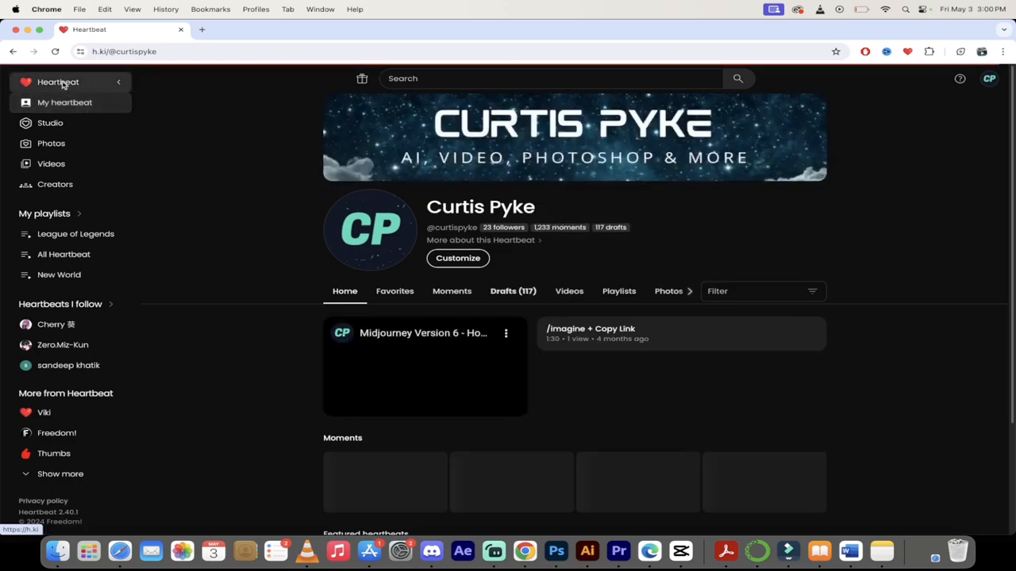
# Reopen your own channel page, then return to the Heartbeat home feed
pyautogui.click(57, 82)
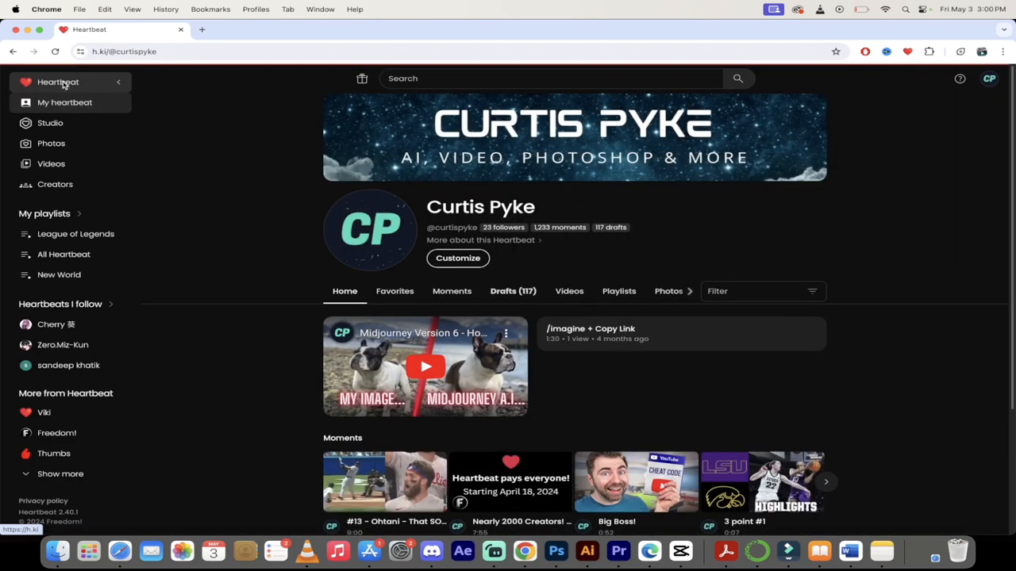
pyautogui.click(58, 82)
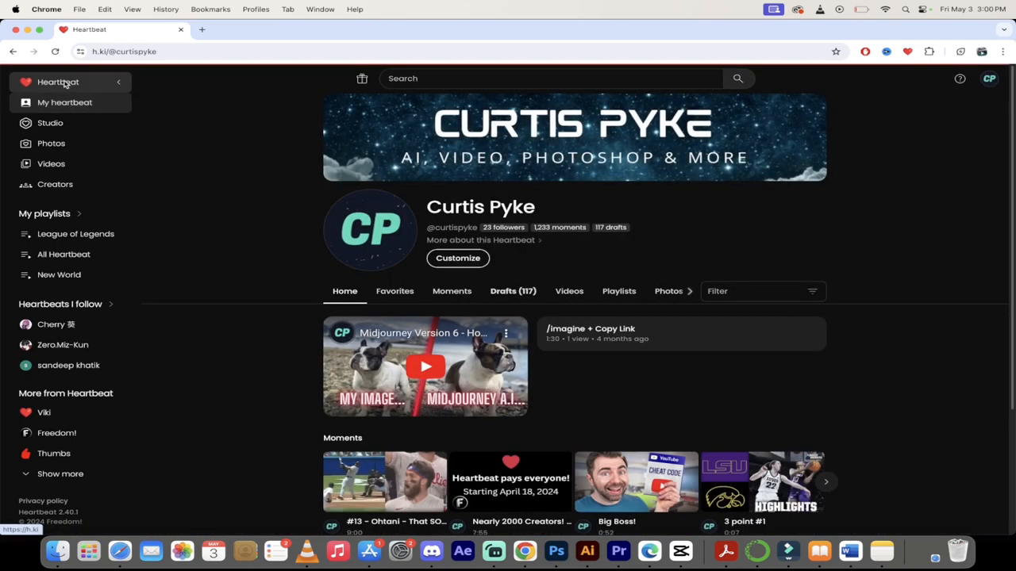
pyautogui.click(57, 83)
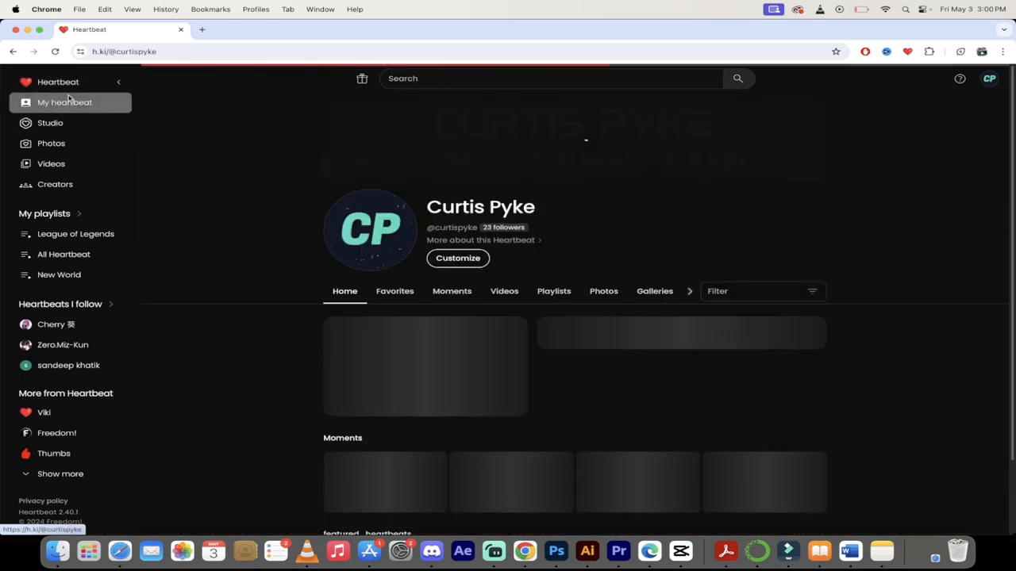
pyautogui.click(57, 83)
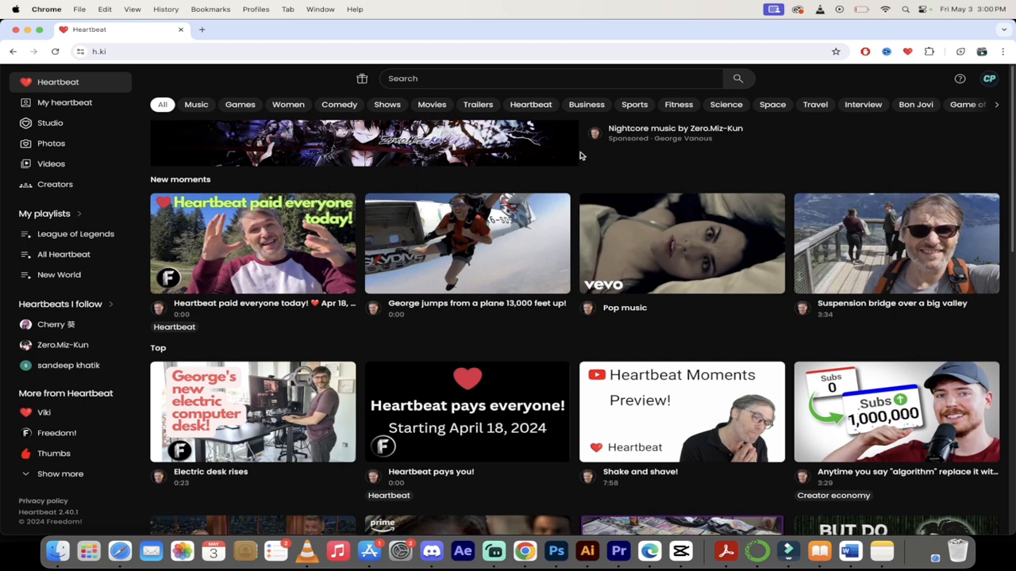
pyautogui.moveTo(452, 153)
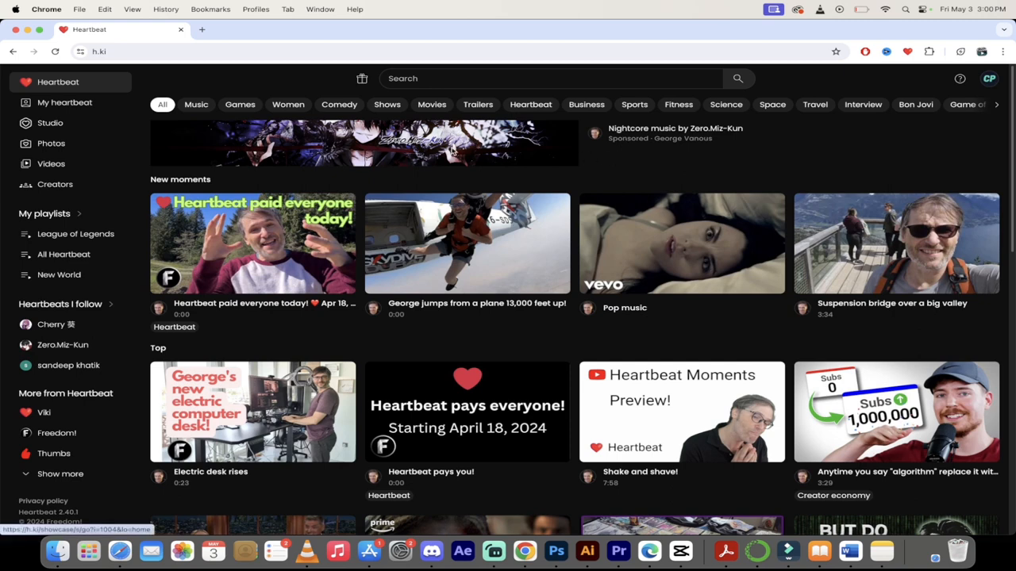
pyautogui.moveTo(453, 151)
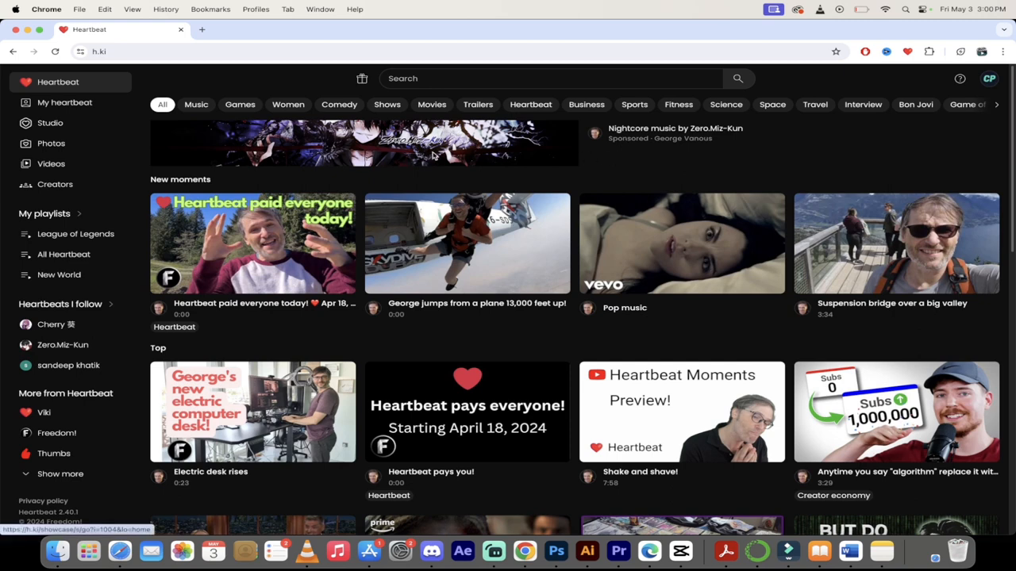
pyautogui.moveTo(176, 152)
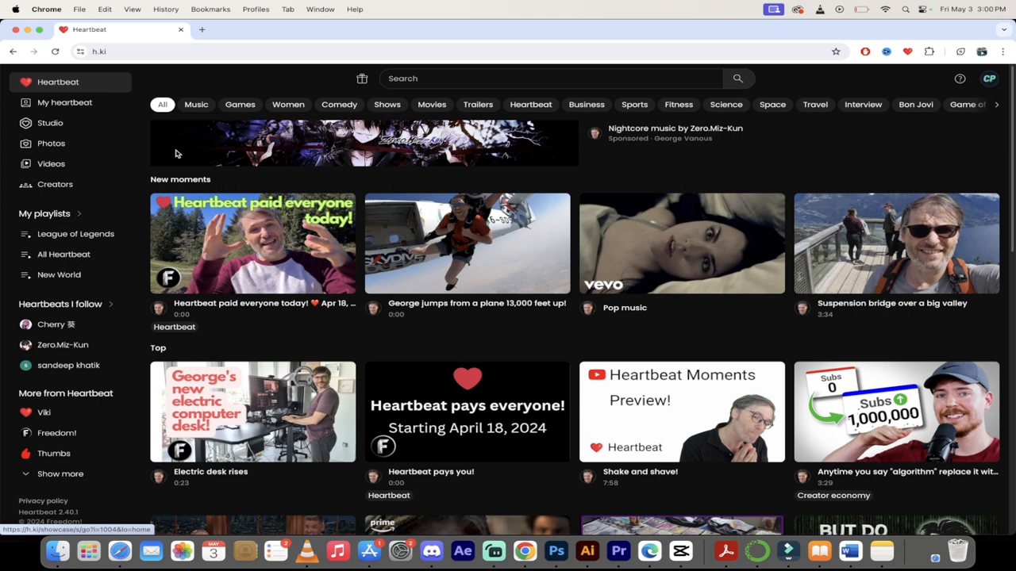
pyautogui.moveTo(51, 143)
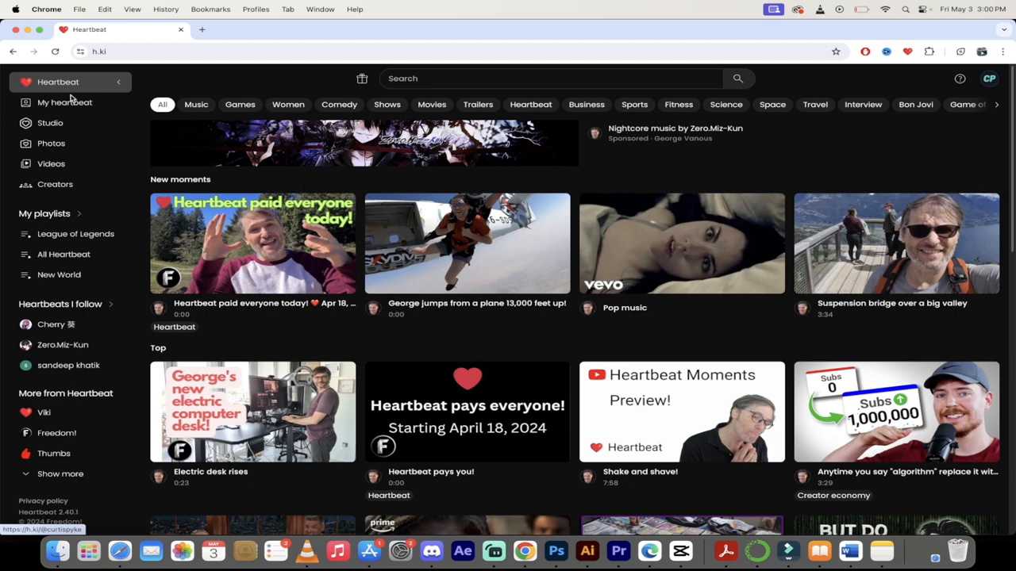
# Show the Moments listing of Curtis Pyke's own Heartbeat profile
pyautogui.click(63, 102)
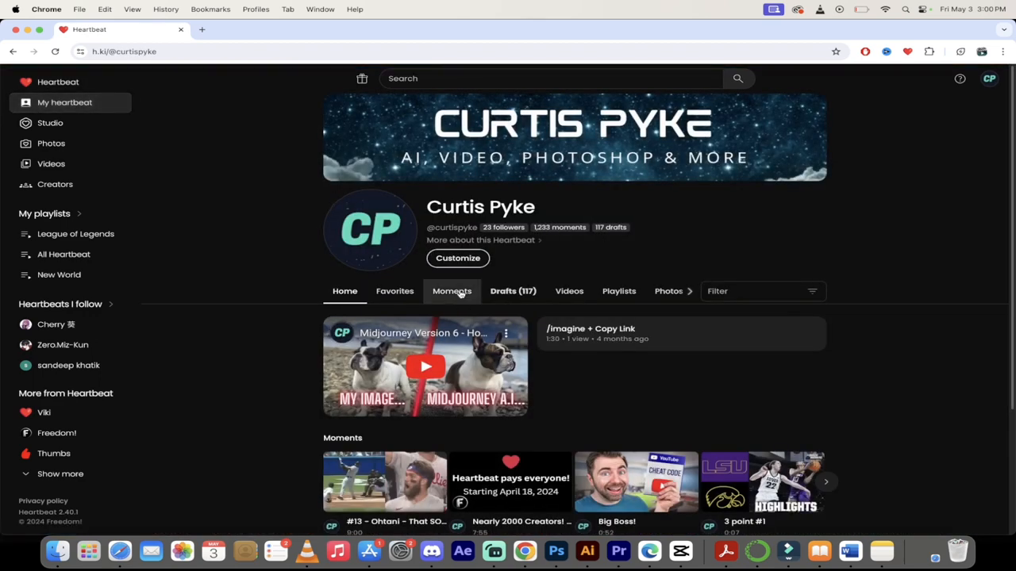
pyautogui.click(451, 290)
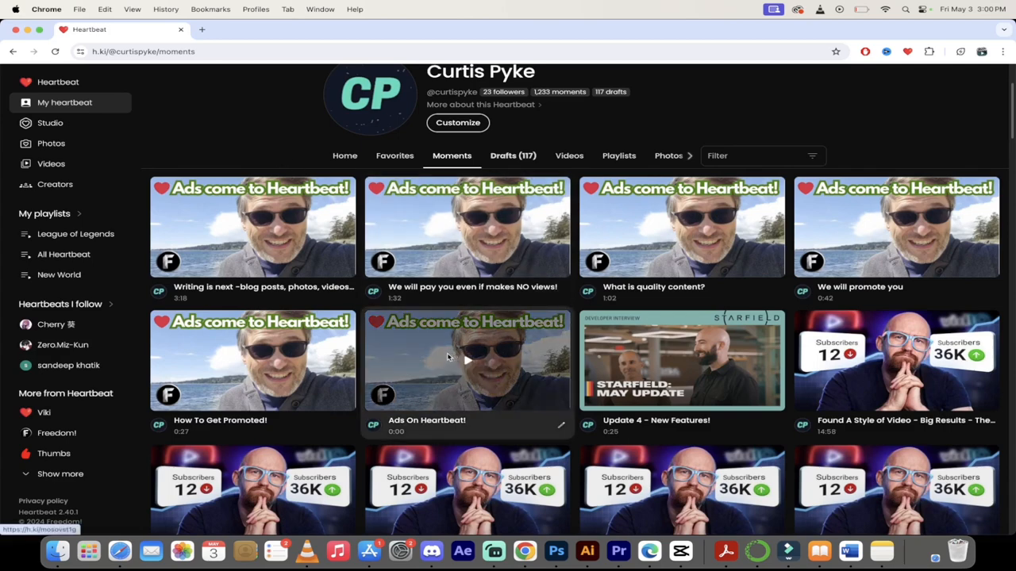
# Play the Ads On Heartbeat! moment and pause it at 0:17
pyautogui.click(466, 360)
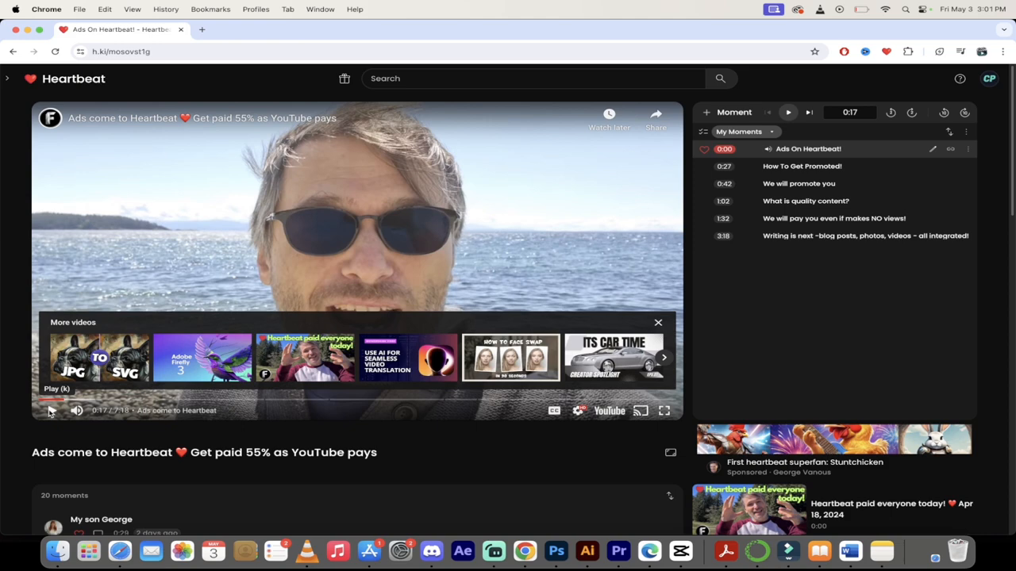
pyautogui.click(51, 409)
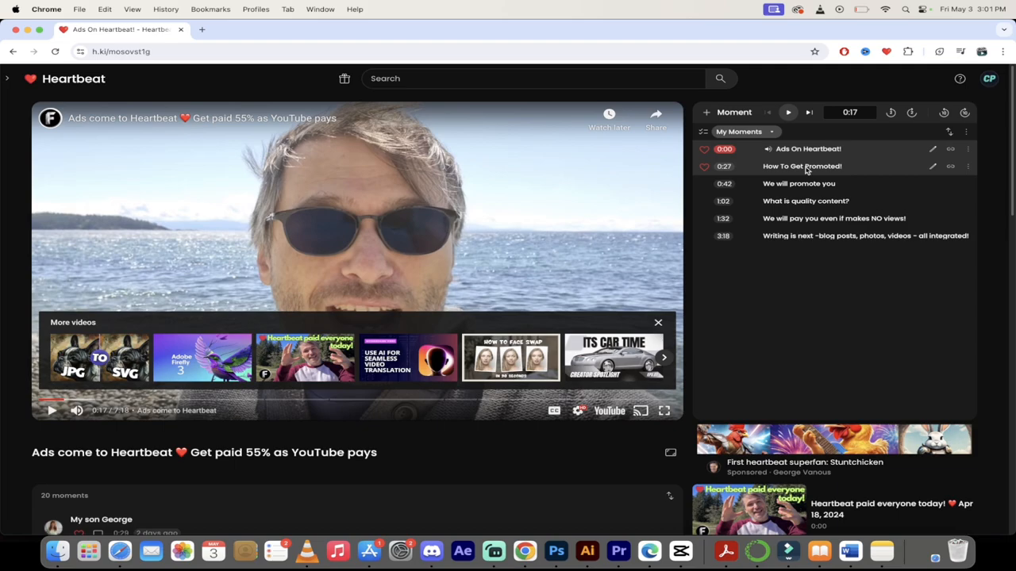
# Jump to the How To Get Promoted! moment and pause it at 0:38
pyautogui.click(802, 167)
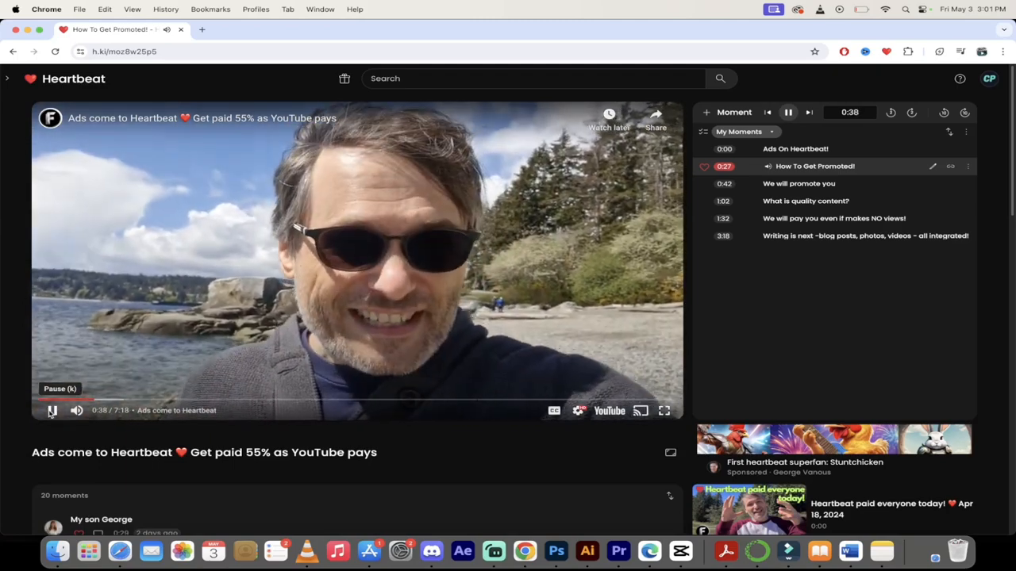
pyautogui.click(51, 409)
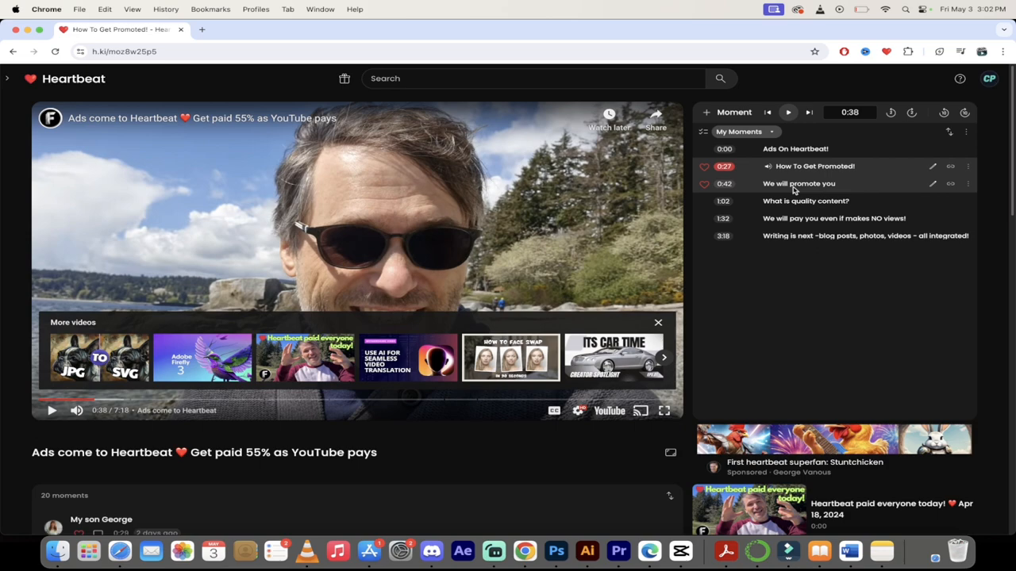
# Jump to the We will promote you moment and pause it at 0:57
pyautogui.click(799, 184)
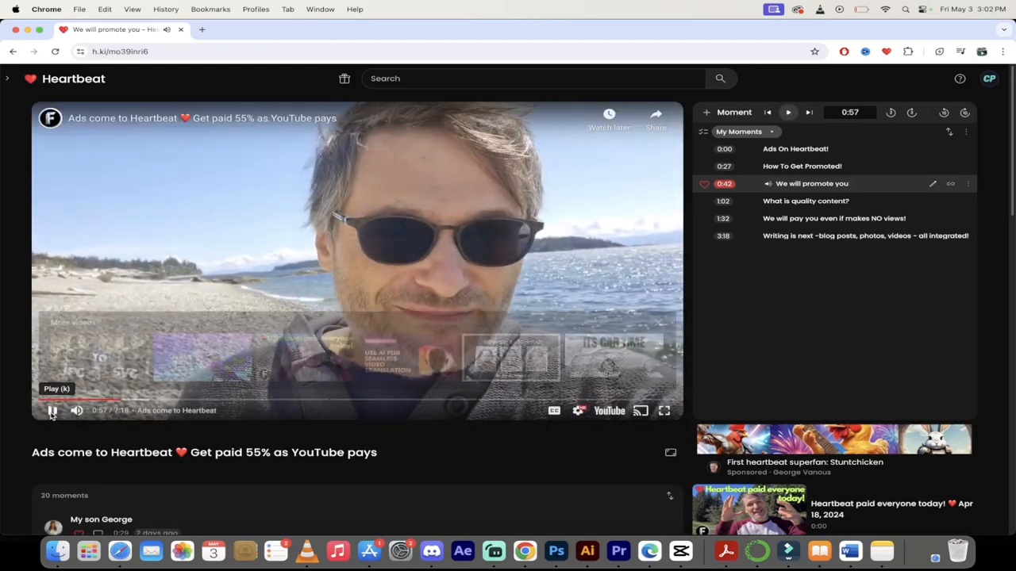
pyautogui.click(52, 409)
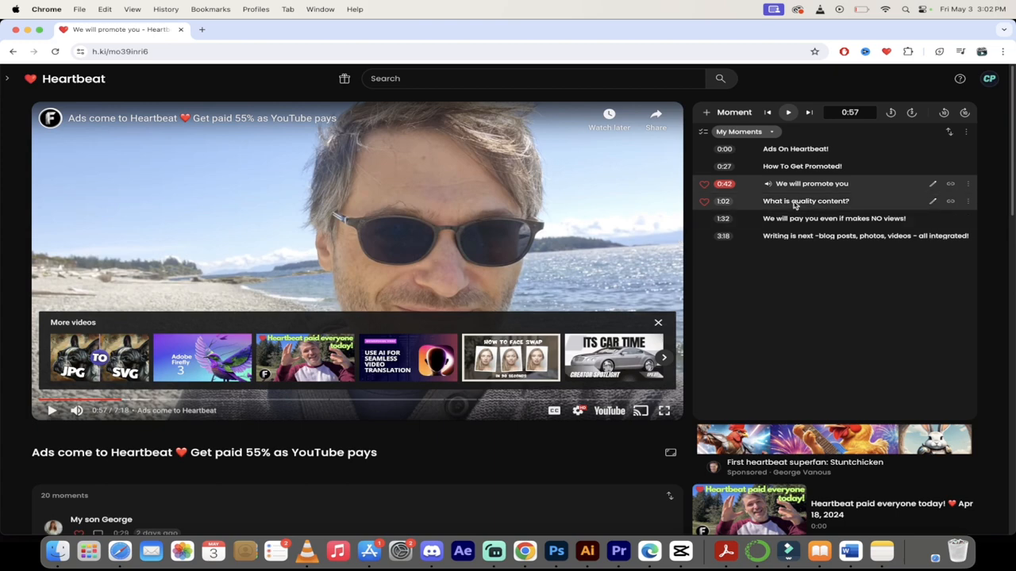
# Jump to the What is quality content? moment and let it play to 1:24
pyautogui.click(806, 200)
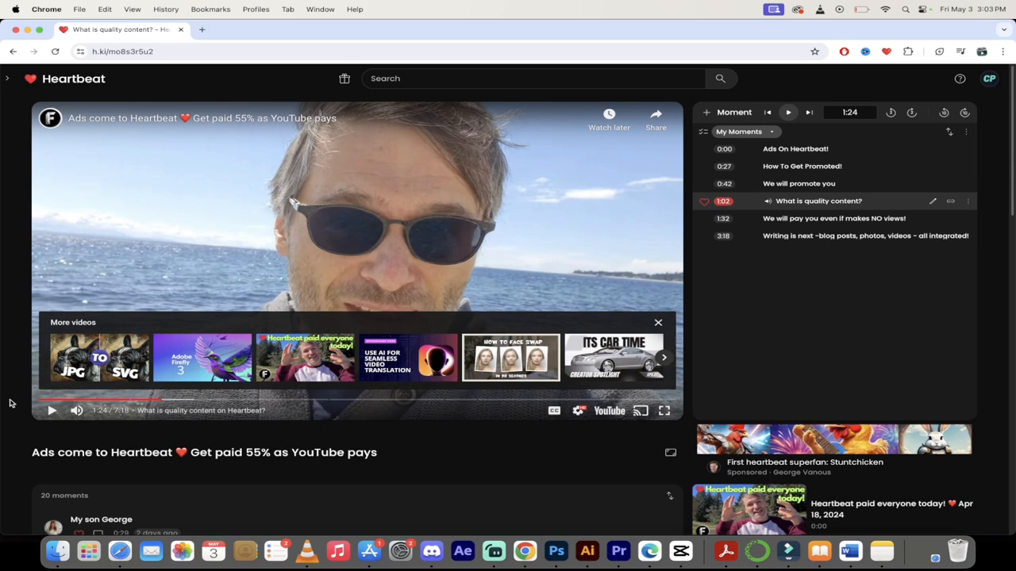
pyautogui.moveTo(605, 231)
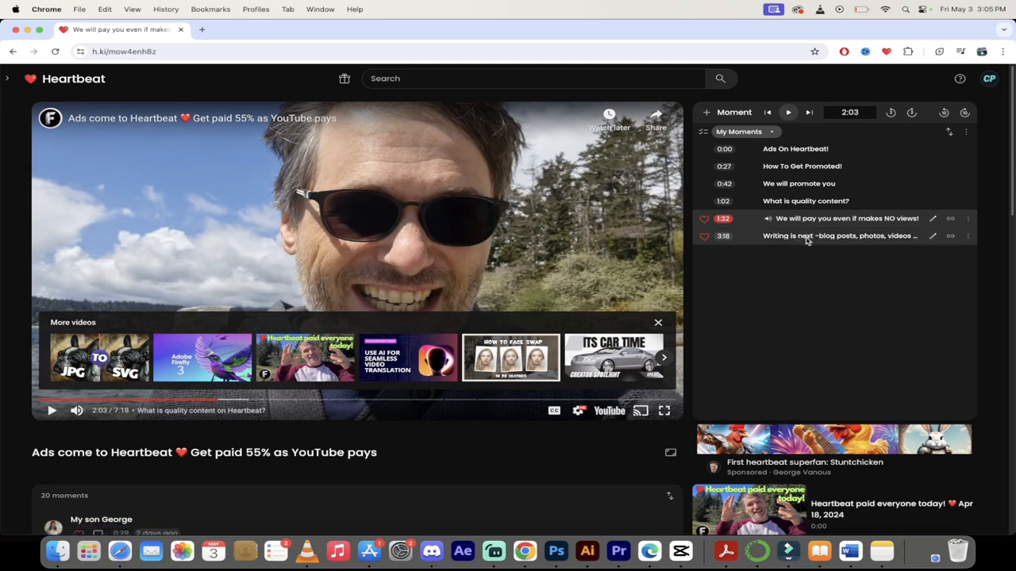
# Jump to the 3:18 Writing is next moment, let it play, and pause at 3:44
pyautogui.click(838, 235)
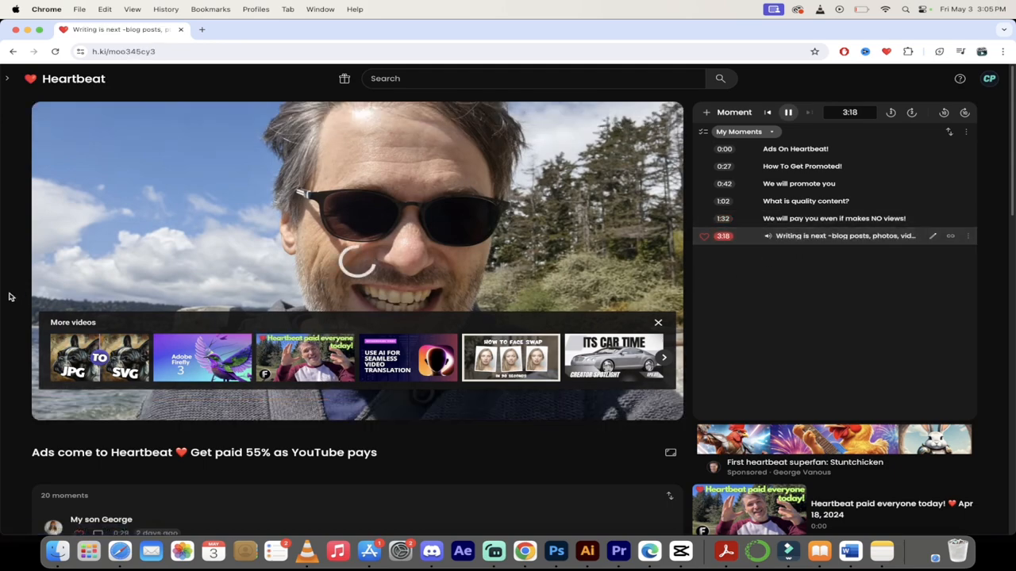
pyautogui.click(657, 322)
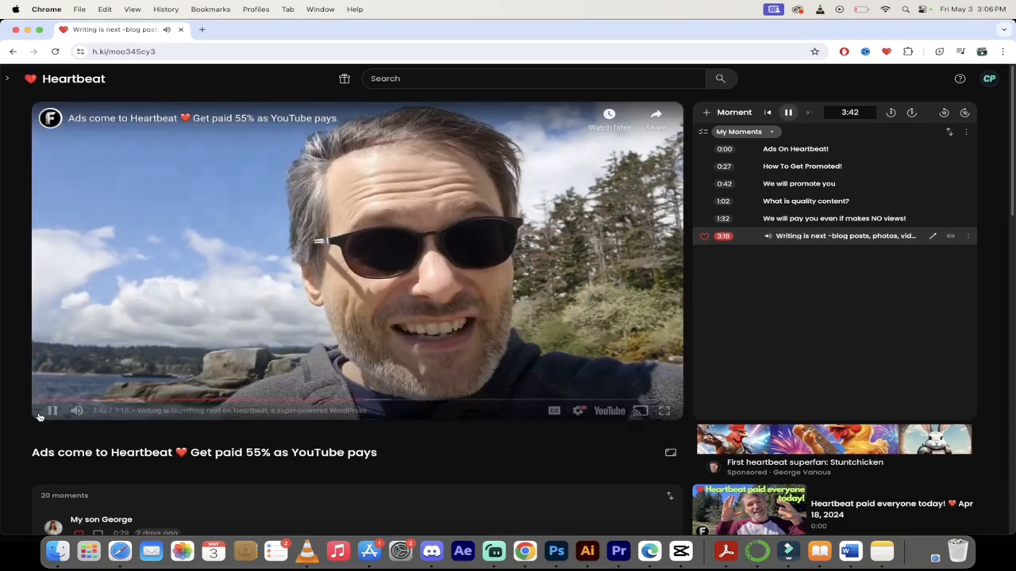
pyautogui.click(51, 409)
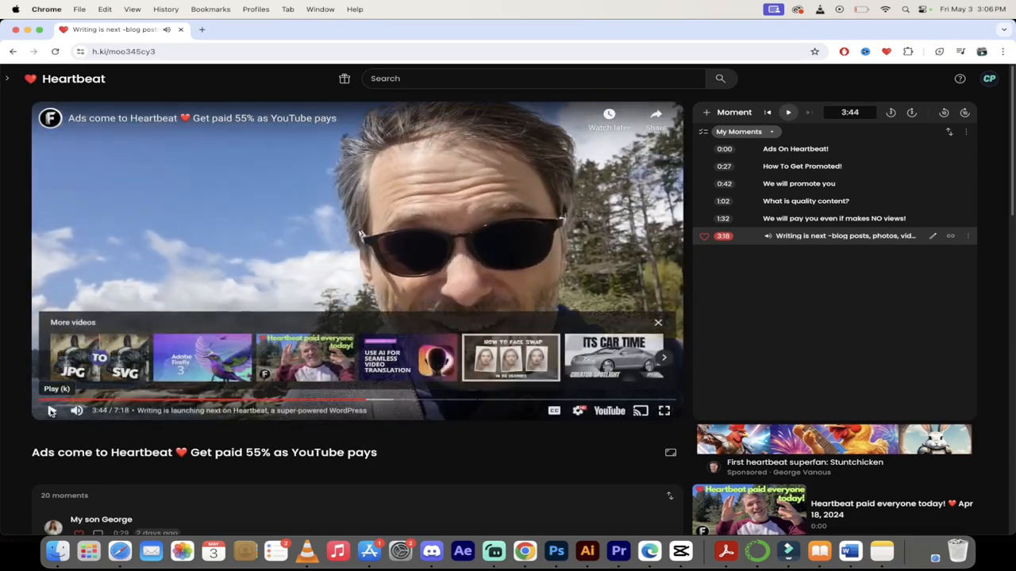